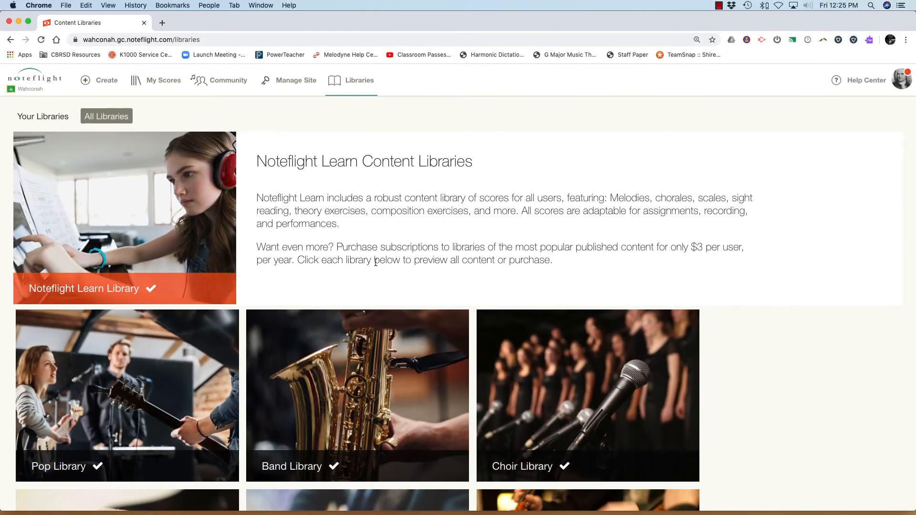
Step: Scroll to the Pop Library catalog and open the 'All My Loving' lead sheet
{"action": "scroll", "scroll_direction": "down", "scroll_amount": 3}
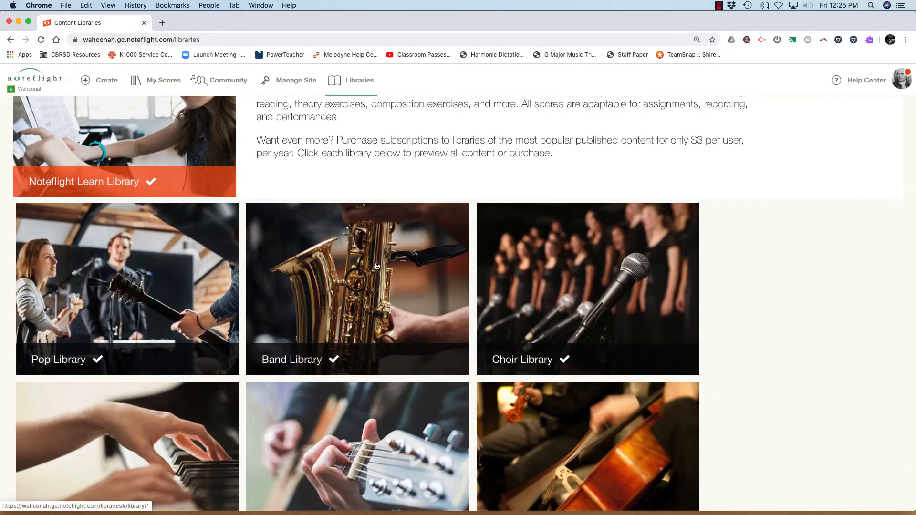
{"action": "scroll", "scroll_direction": "down", "scroll_amount": 3}
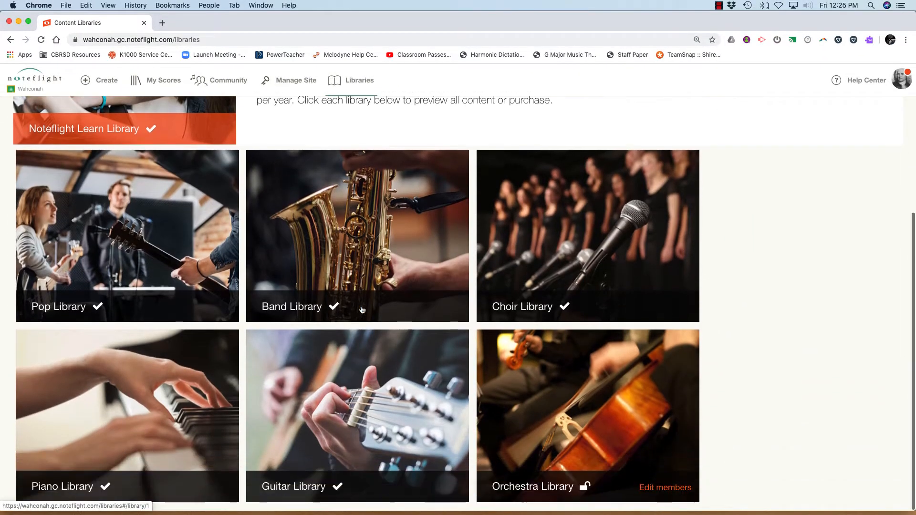
{"action": "mouse_move", "coordinate": [166, 242]}
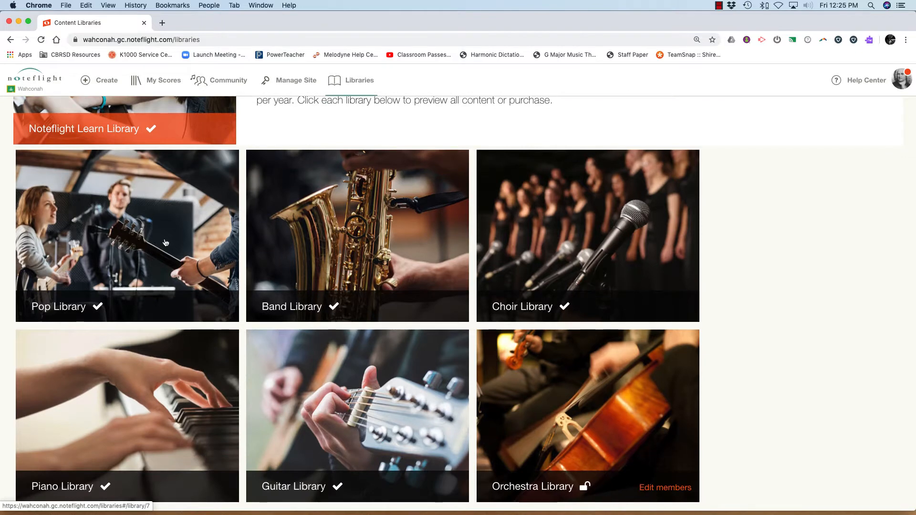
{"action": "left_click", "coordinate": [127, 236]}
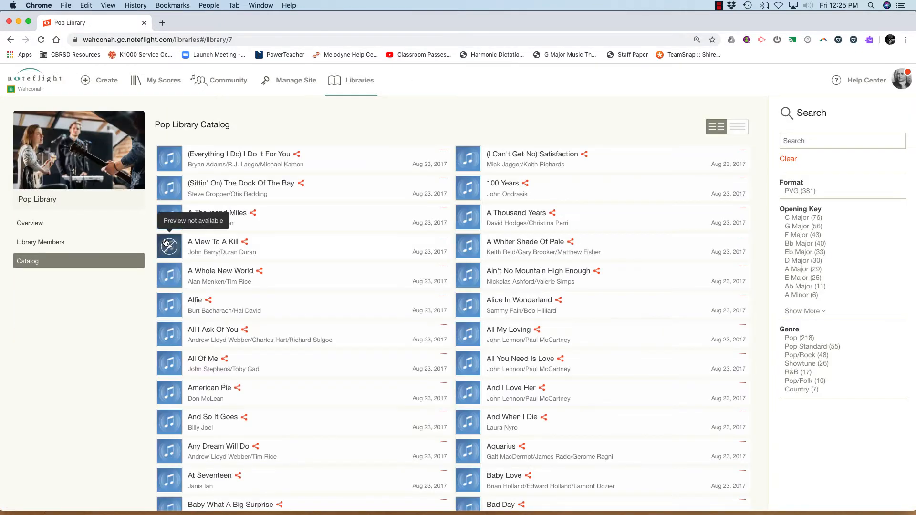
{"action": "mouse_move", "coordinate": [321, 269]}
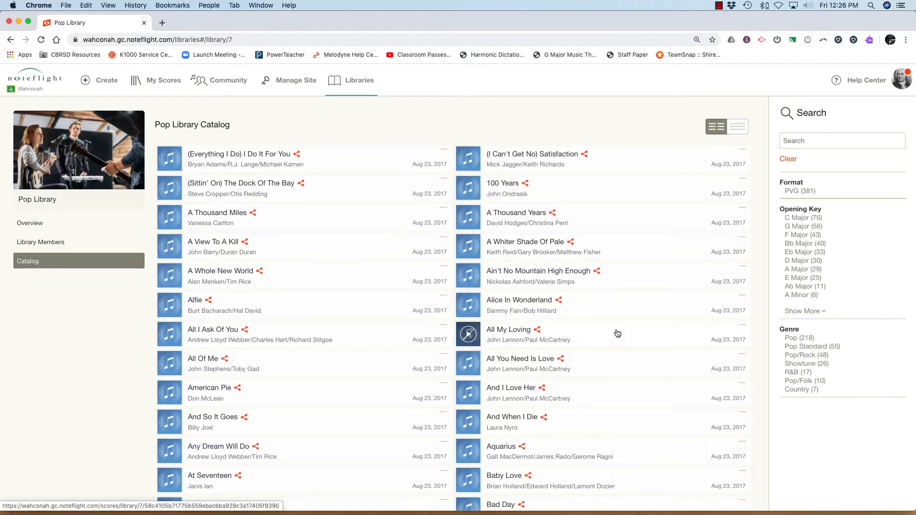
{"action": "scroll", "scroll_direction": "down", "scroll_amount": 3}
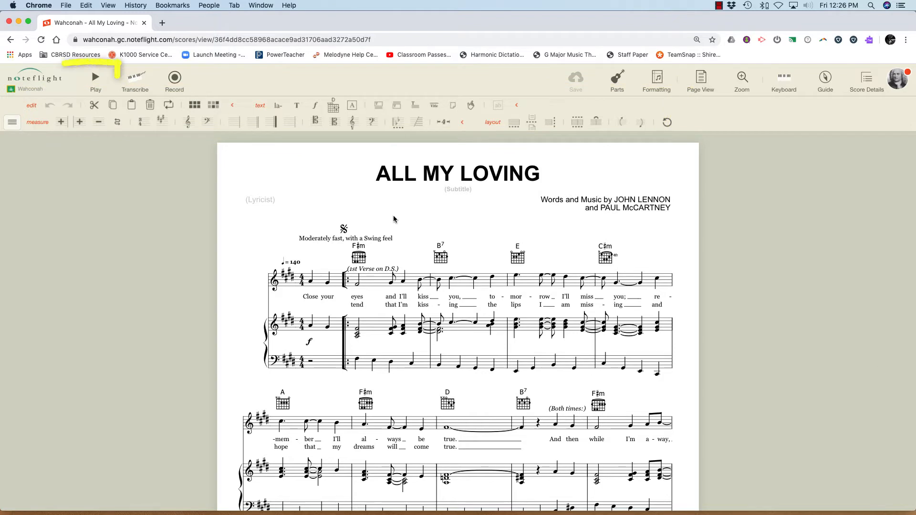
{"action": "left_click", "coordinate": [95, 76]}
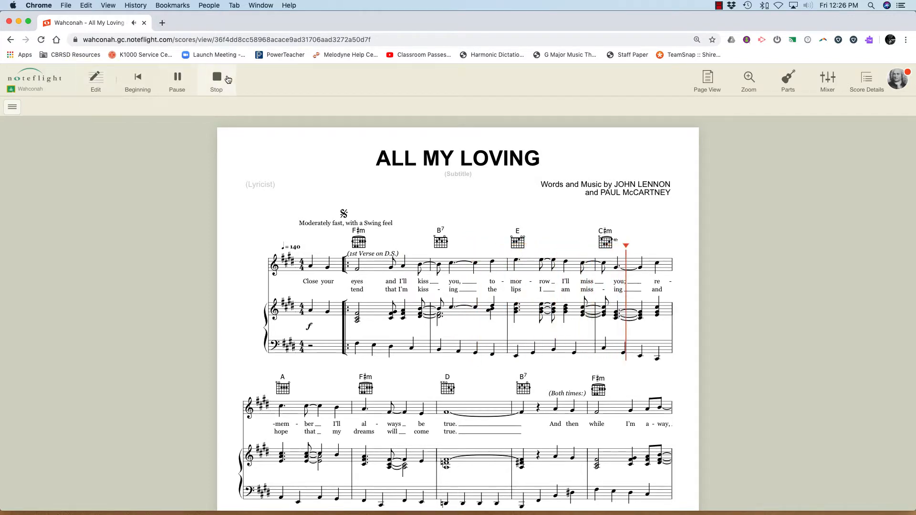
{"action": "left_click", "coordinate": [217, 78]}
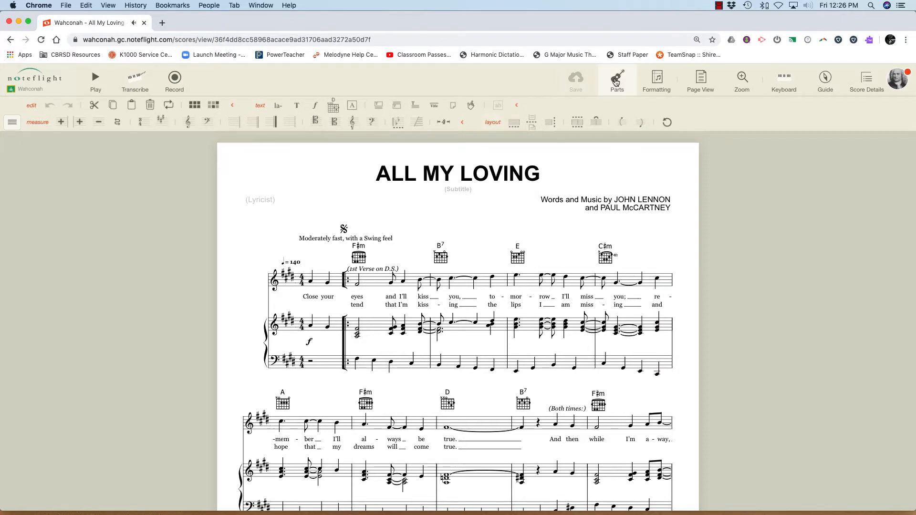
Step: Change the Voice part's instrument to Brass > Trumpet in the Parts panel
{"action": "left_click", "coordinate": [616, 81]}
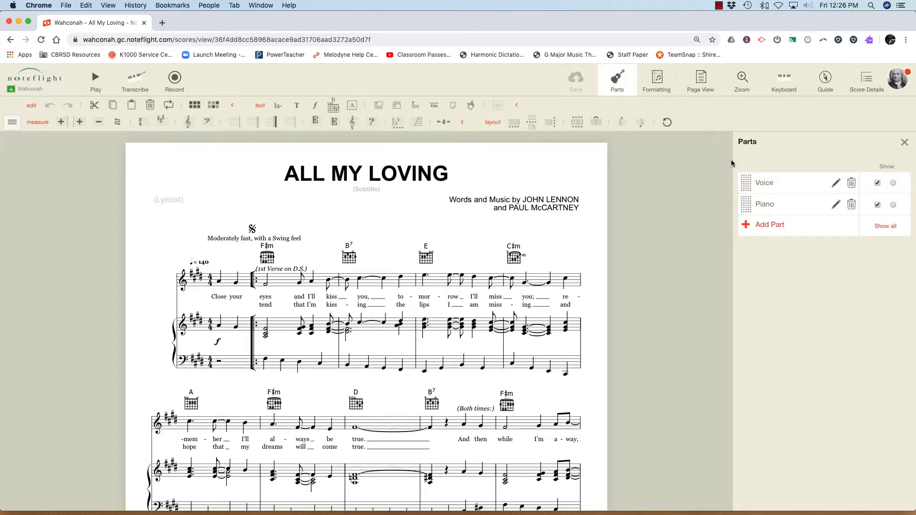
{"action": "left_click", "coordinate": [764, 183]}
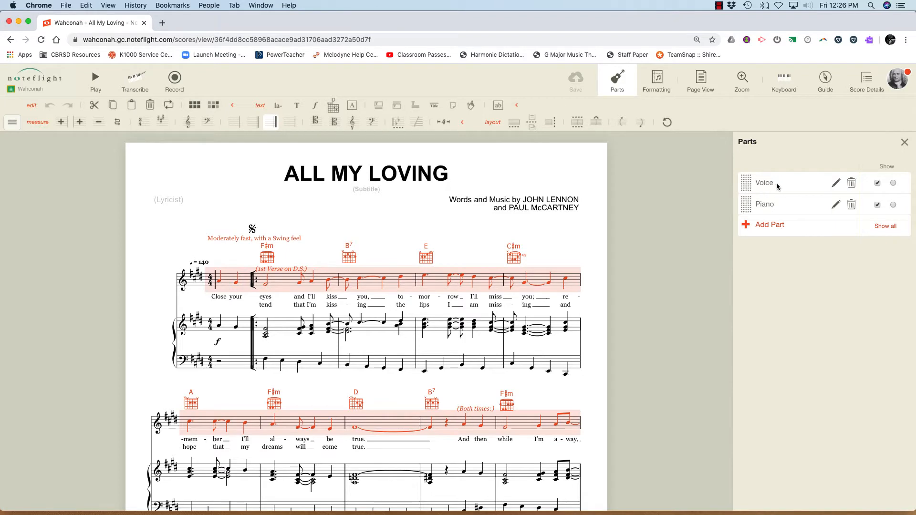
{"action": "mouse_move", "coordinate": [836, 183]}
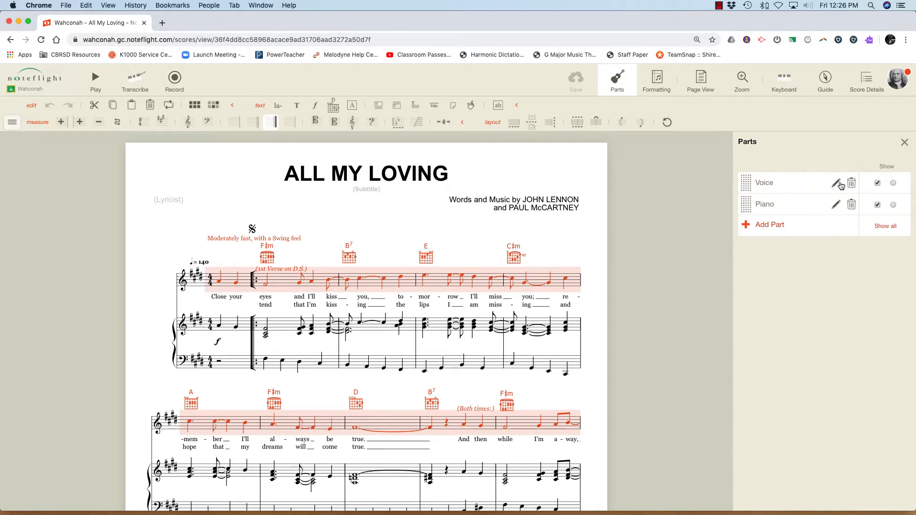
{"action": "left_click", "coordinate": [836, 182]}
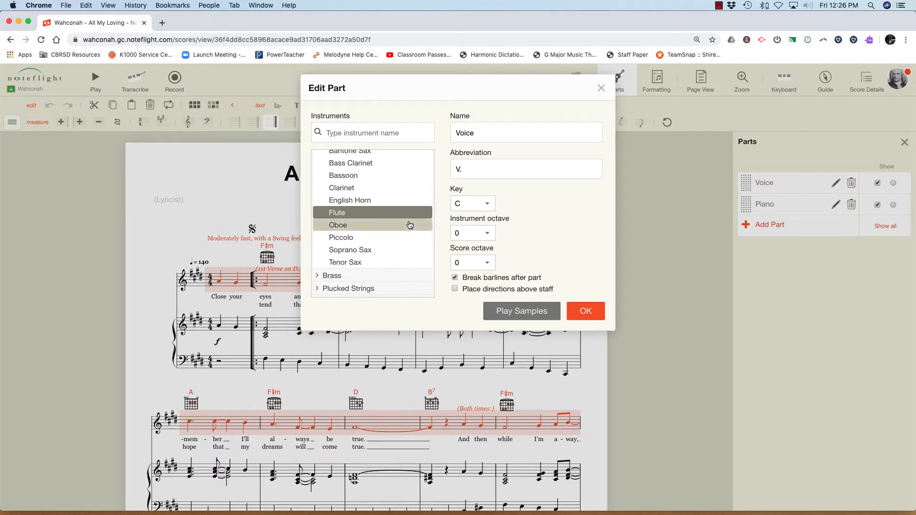
{"action": "scroll", "scroll_direction": "down", "scroll_amount": 3}
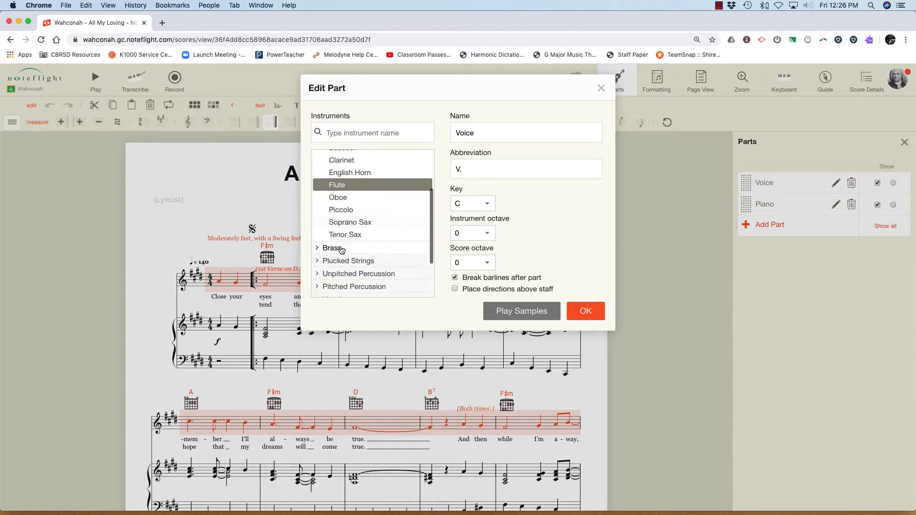
{"action": "left_click", "coordinate": [334, 248]}
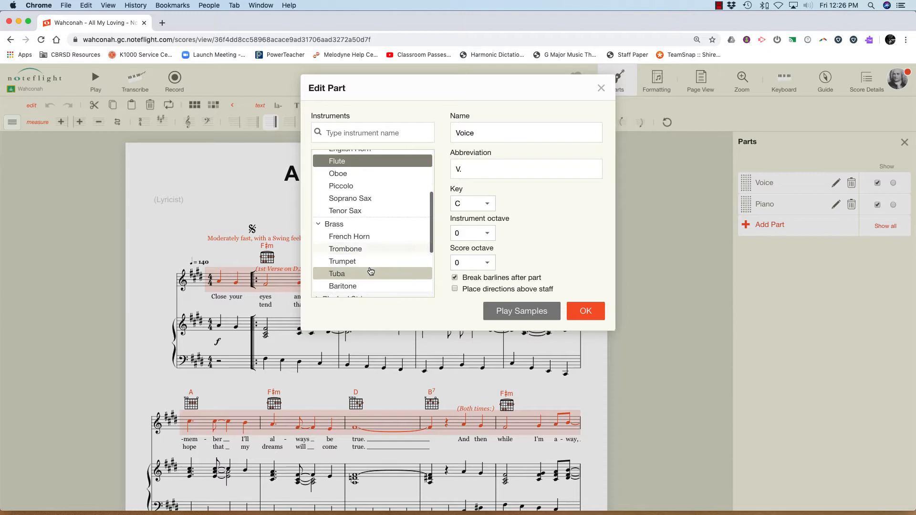
{"action": "left_click", "coordinate": [343, 261]}
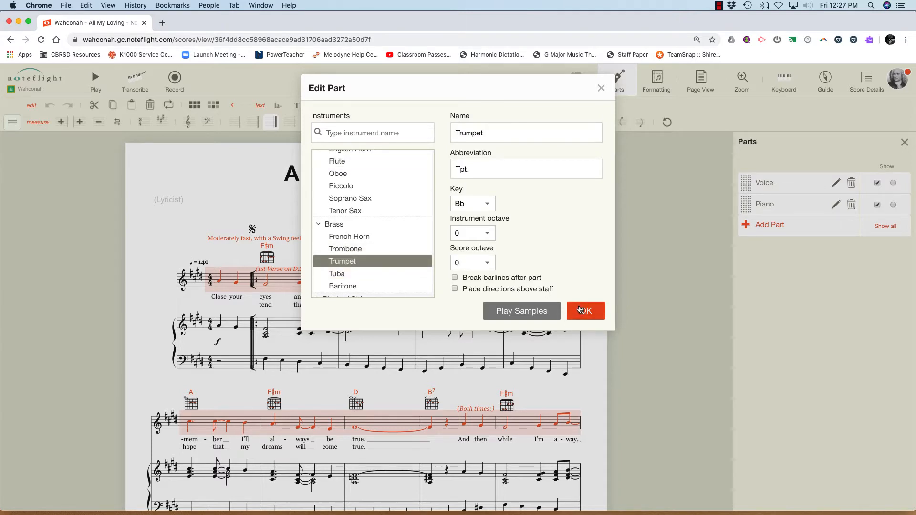
{"action": "left_click", "coordinate": [585, 310]}
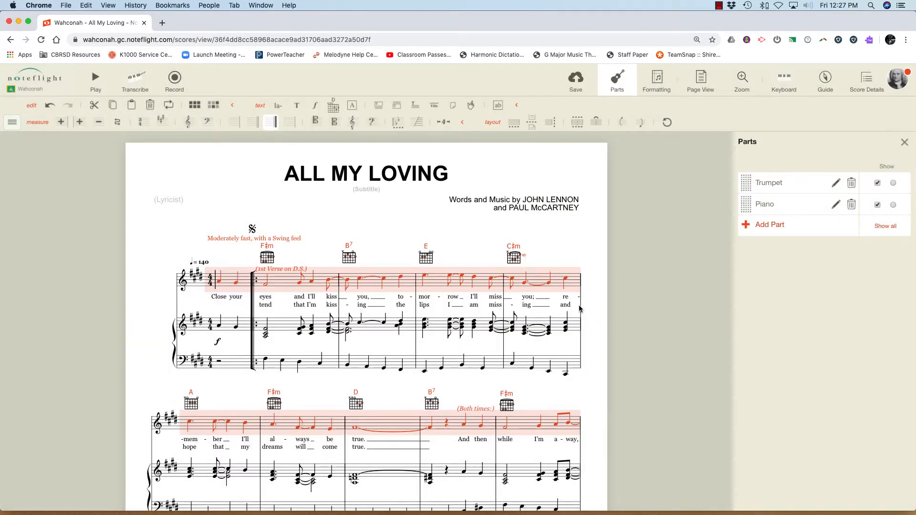
Step: Play and stop the score briefly, then close the Parts panel
{"action": "left_click", "coordinate": [95, 79]}
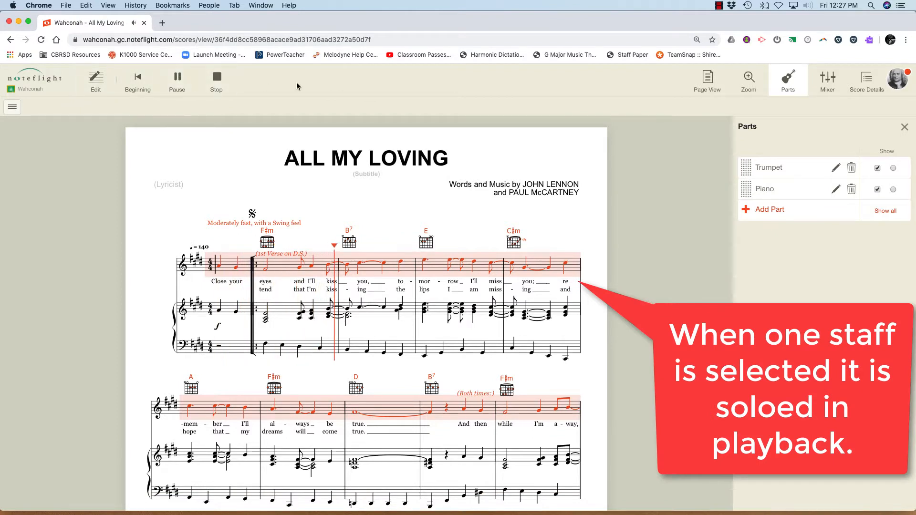
{"action": "left_click", "coordinate": [95, 80]}
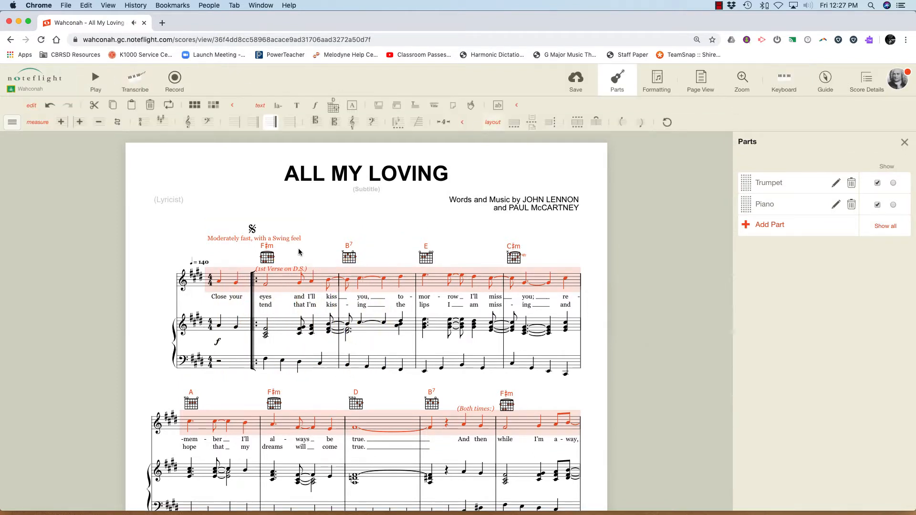
{"action": "left_click", "coordinate": [904, 142]}
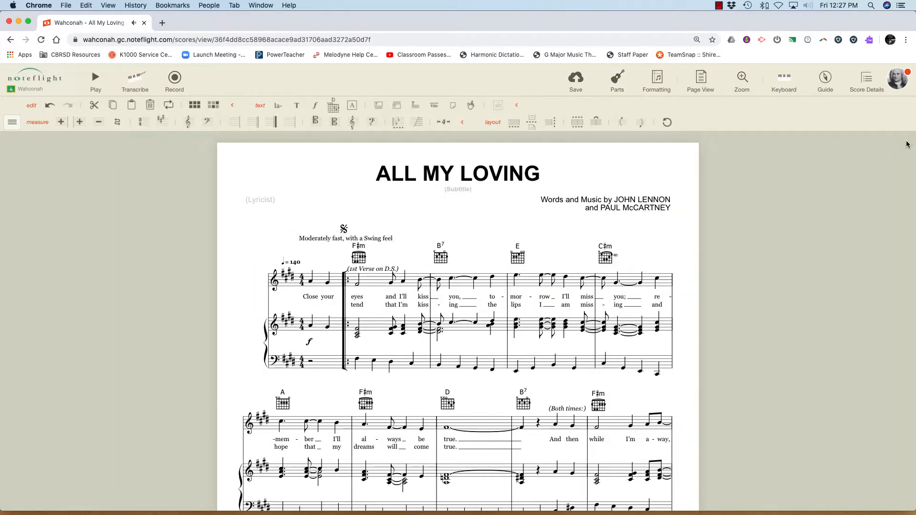
Step: Show the trumpet part at transposed pitch and browse to the Pitch commands
{"action": "left_click", "coordinate": [11, 122]}
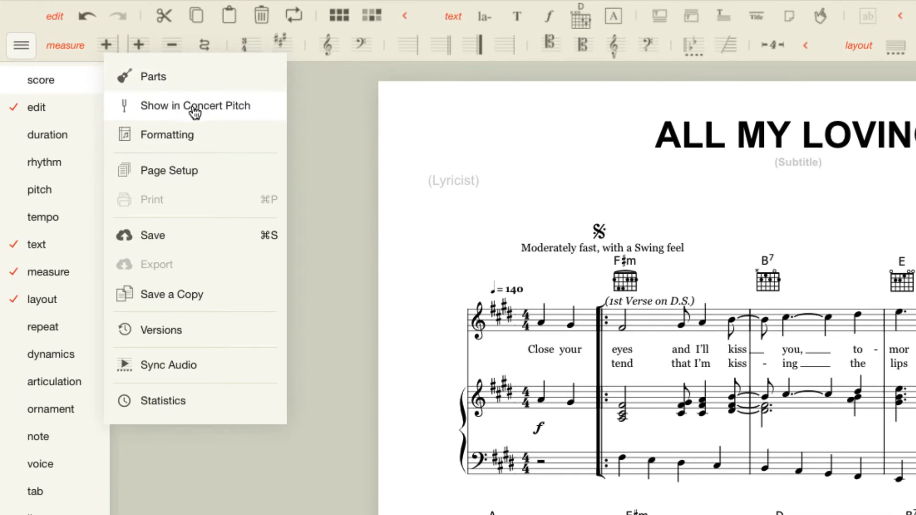
{"action": "left_click", "coordinate": [195, 106]}
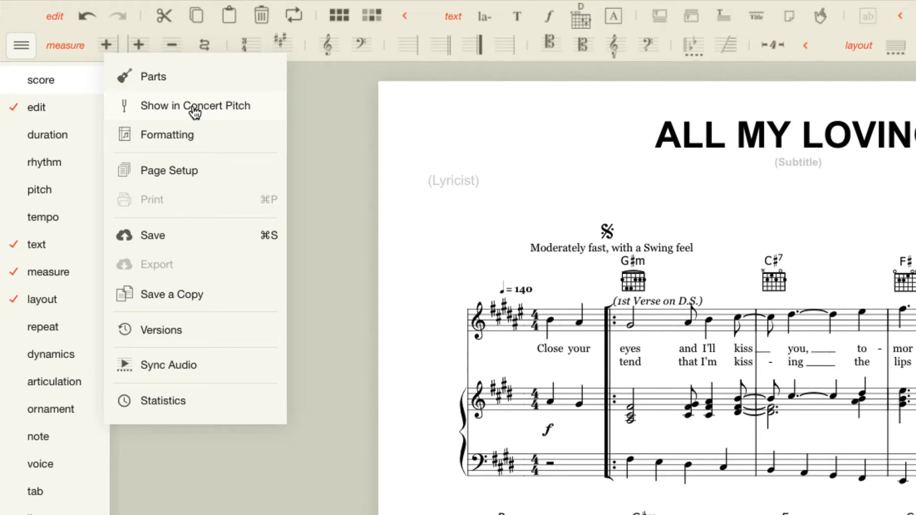
{"action": "mouse_move", "coordinate": [430, 248]}
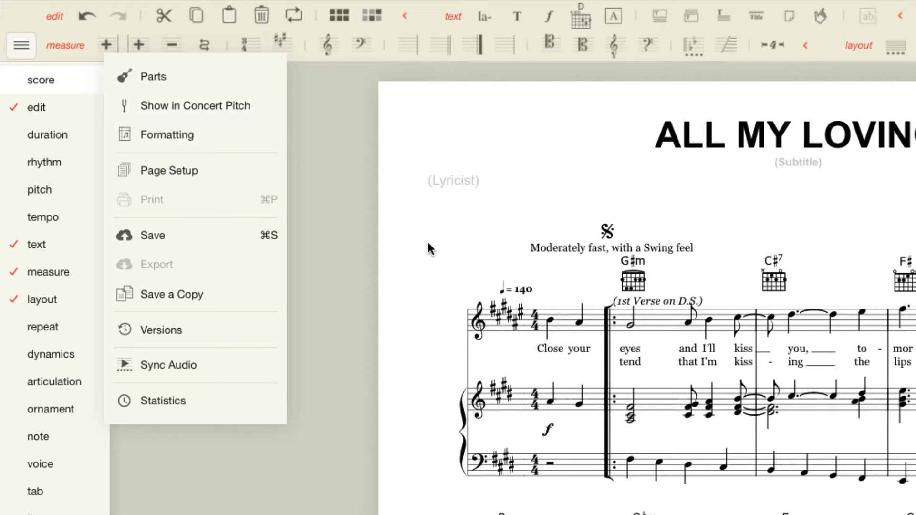
{"action": "left_click", "coordinate": [46, 135]}
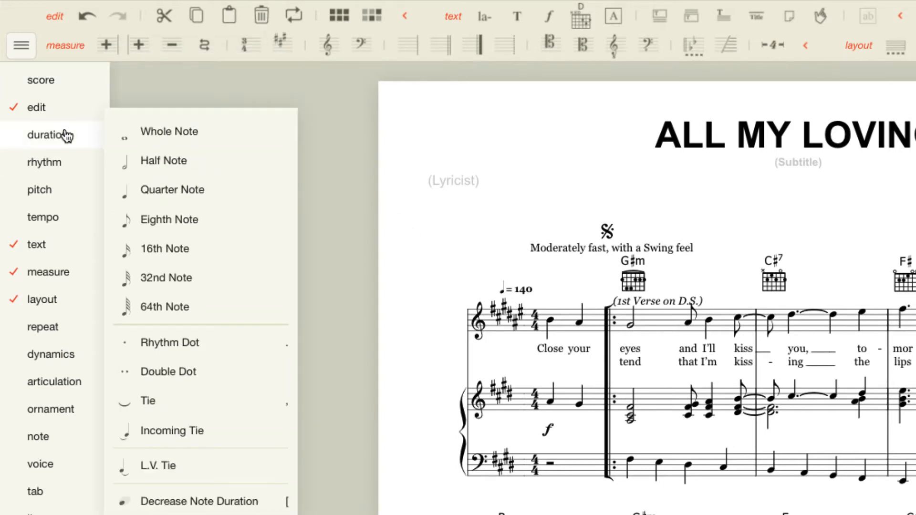
{"action": "left_click", "coordinate": [44, 162]}
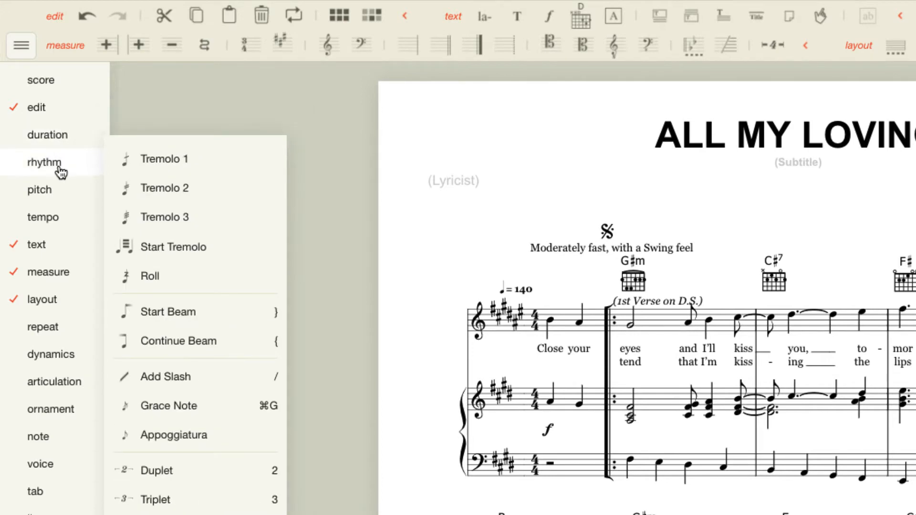
{"action": "left_click", "coordinate": [39, 189]}
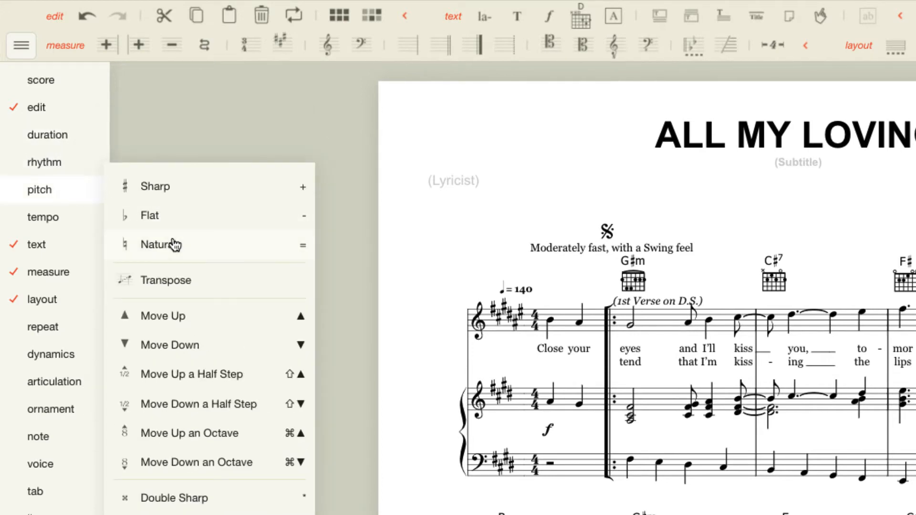
Step: Transpose the score up a minor second, entering interval 2
{"action": "left_click", "coordinate": [166, 280]}
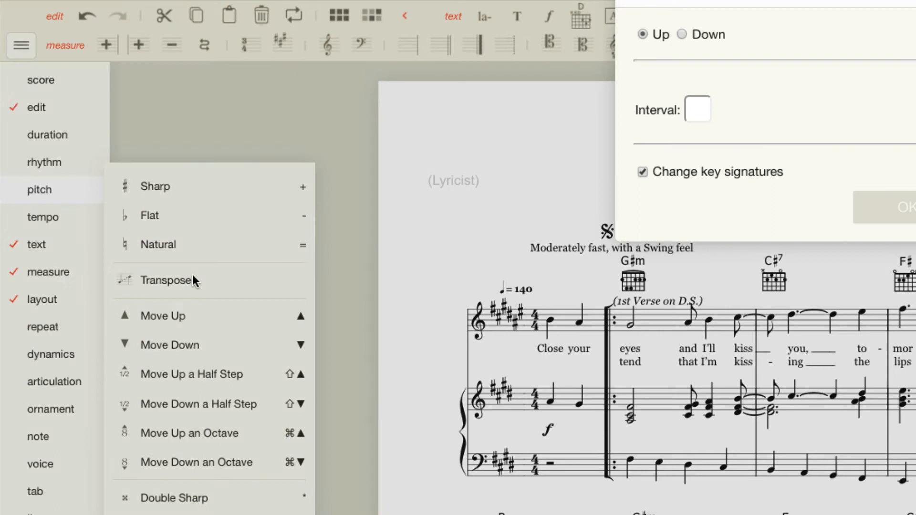
{"action": "mouse_move", "coordinate": [409, 234]}
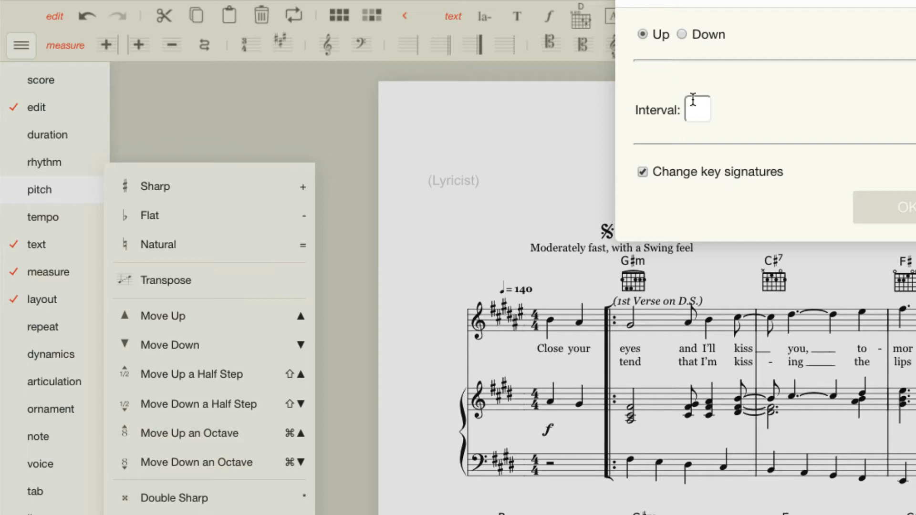
{"action": "type", "text": "2"}
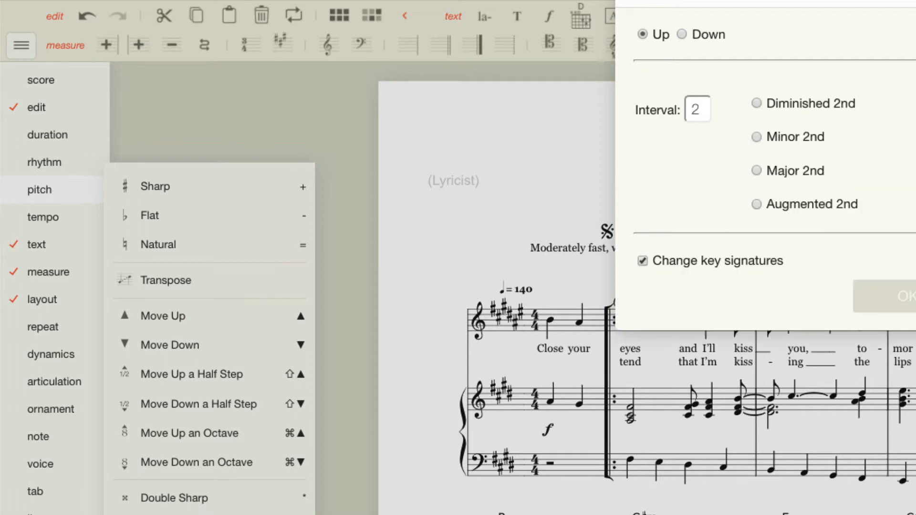
{"action": "left_click", "coordinate": [756, 137]}
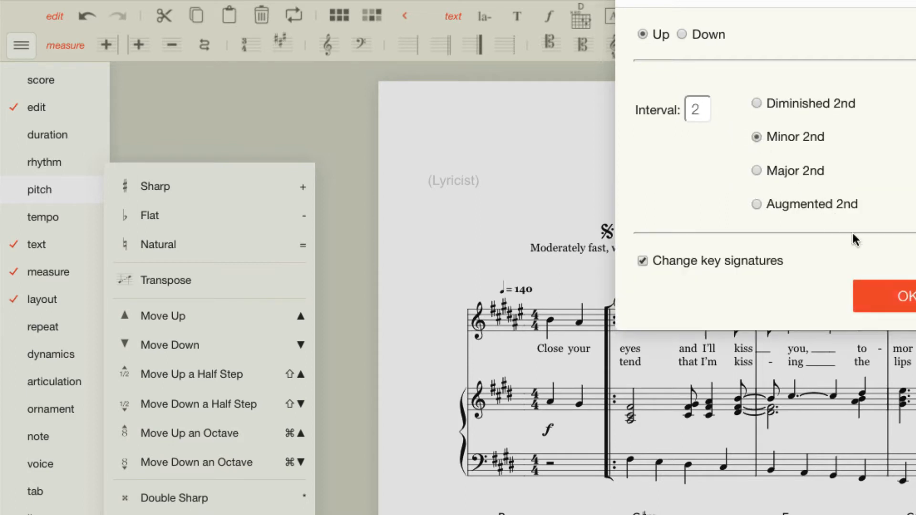
{"action": "left_click", "coordinate": [900, 297]}
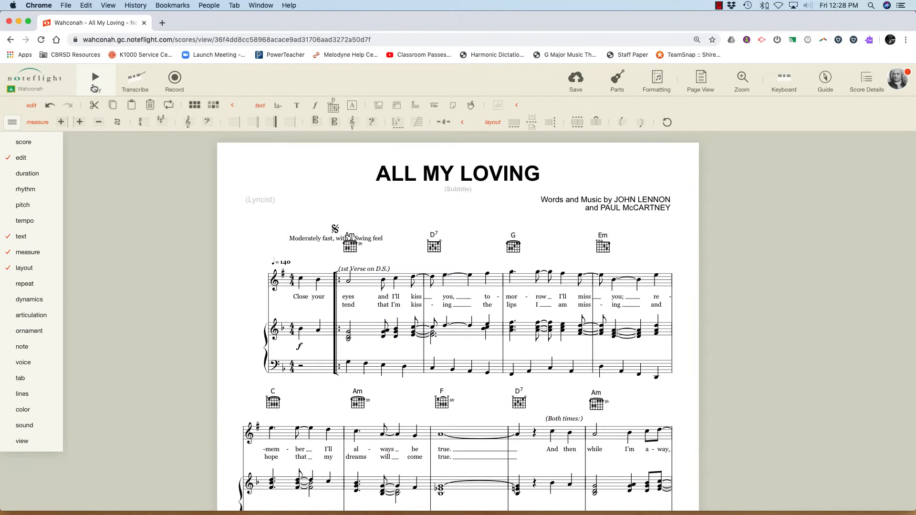
Step: Select the Trumpet part's solo option so only the melody line remains
{"action": "left_click", "coordinate": [95, 76]}
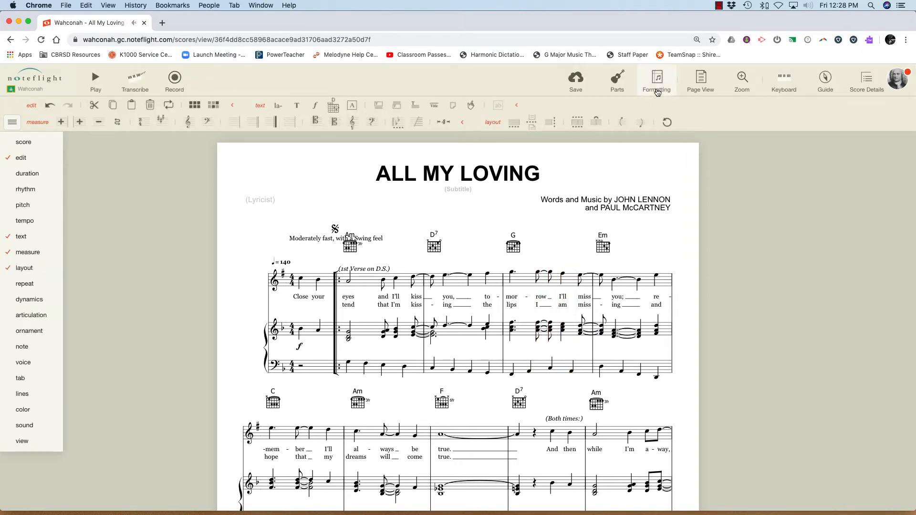
{"action": "left_click", "coordinate": [617, 80]}
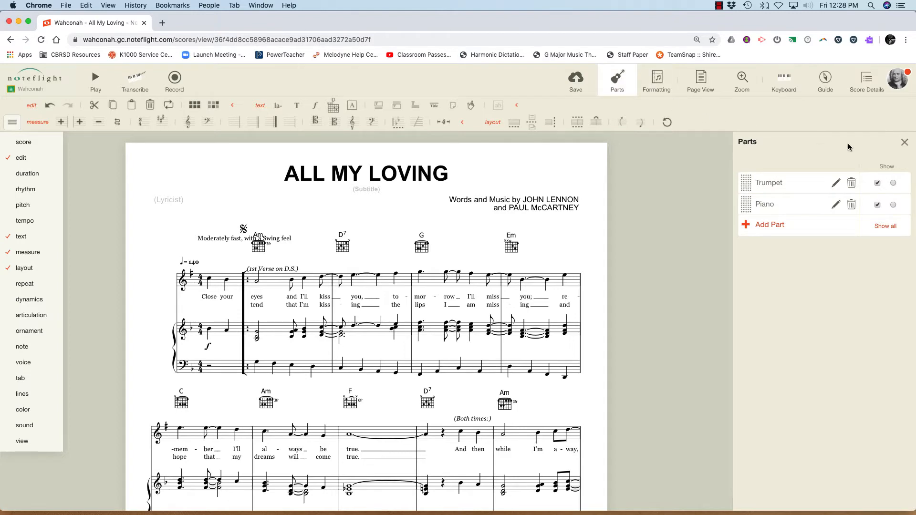
{"action": "left_click", "coordinate": [877, 205]}
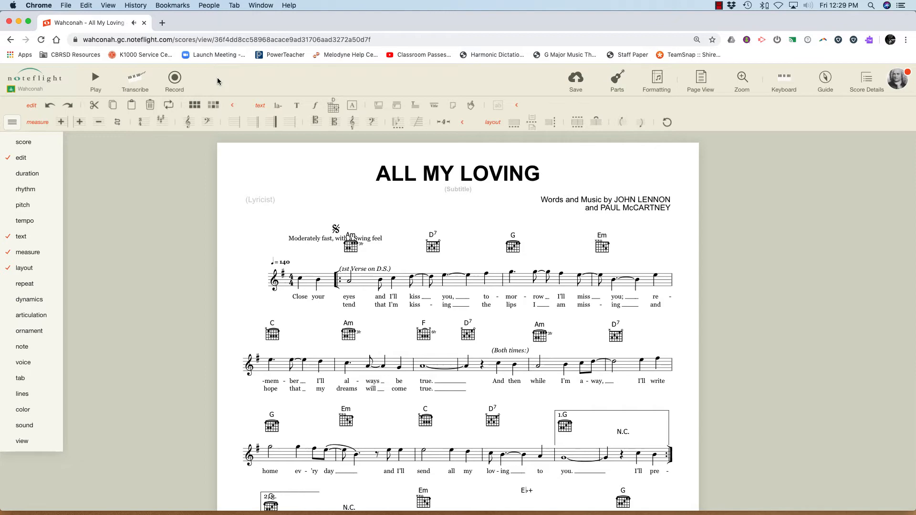
Step: Solo Piano in the playback mixer, play the song, then pause
{"action": "left_click", "coordinate": [96, 76]}
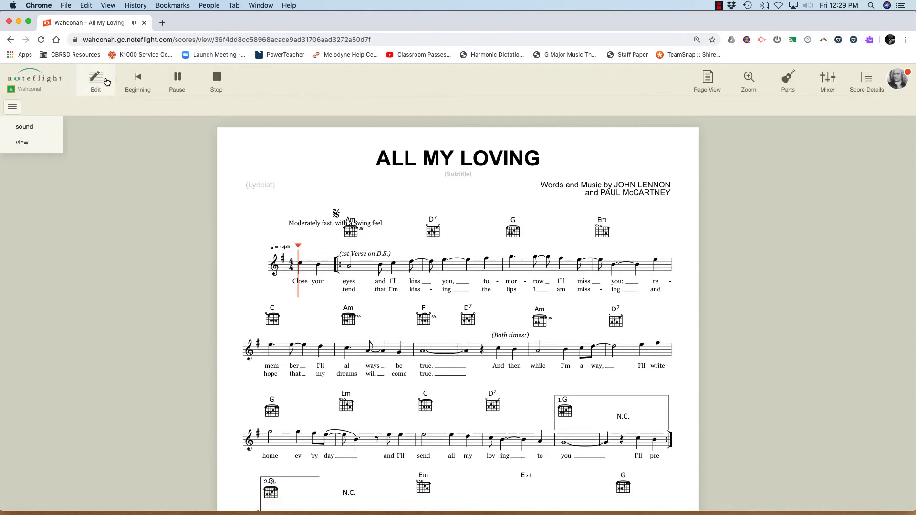
{"action": "left_click", "coordinate": [827, 81]}
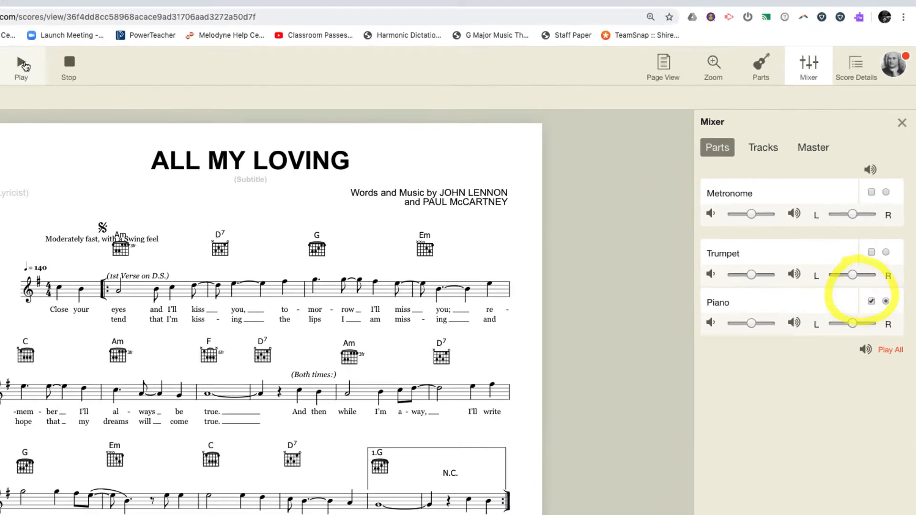
{"action": "left_click", "coordinate": [21, 67]}
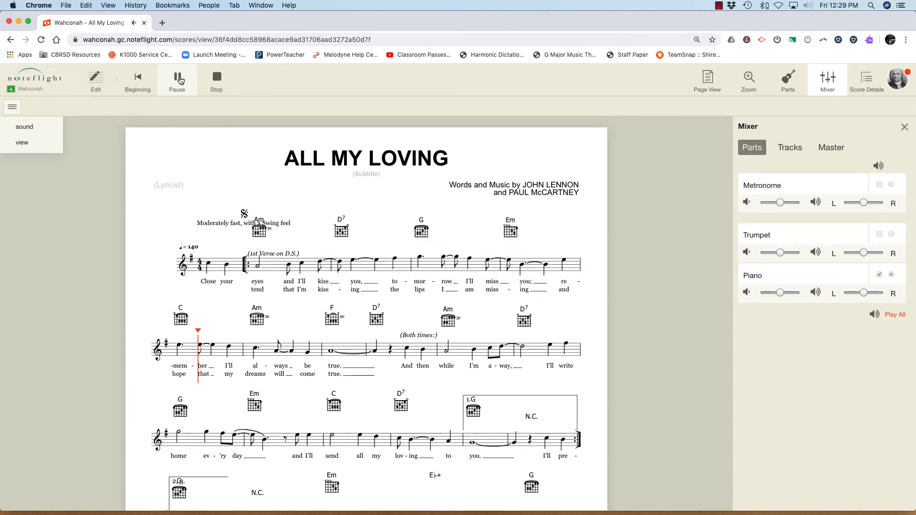
{"action": "left_click", "coordinate": [748, 81]}
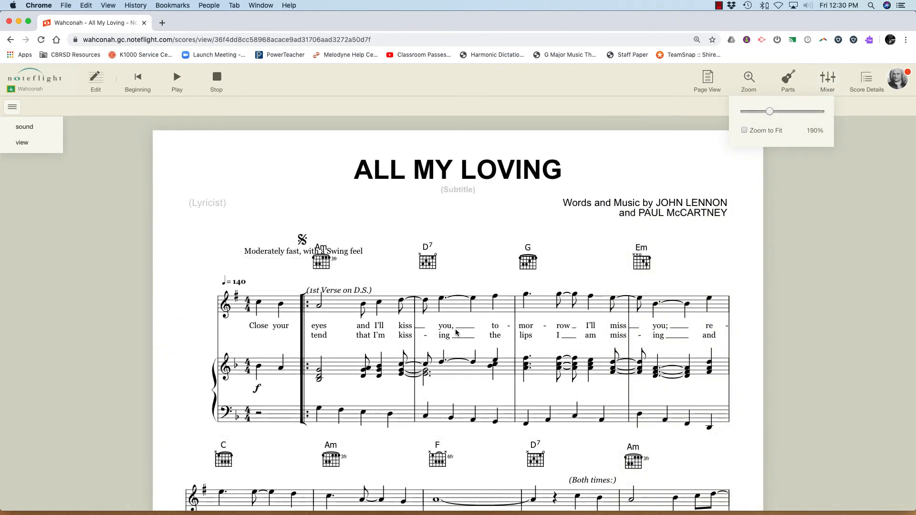
{"action": "mouse_move", "coordinate": [685, 185]}
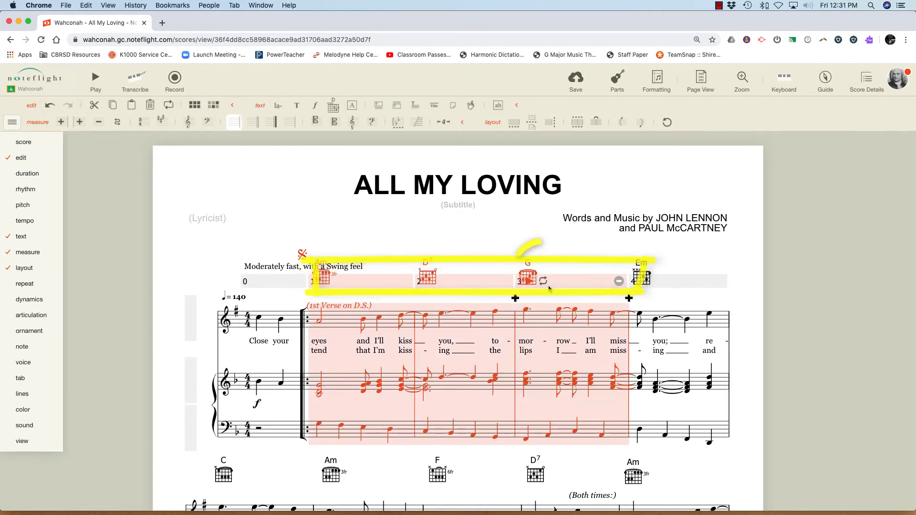
Step: Play the loop over measures 1–3, then pause it
{"action": "left_click", "coordinate": [95, 77]}
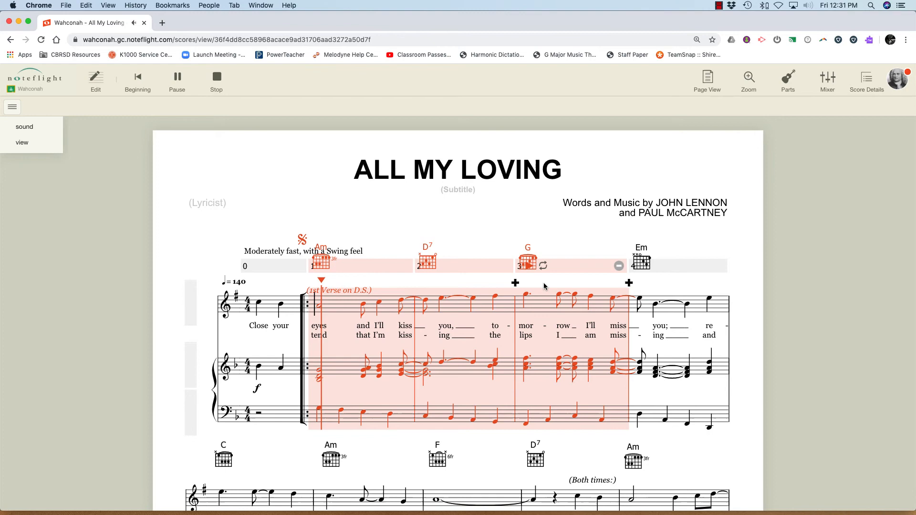
{"action": "left_click", "coordinate": [176, 80]}
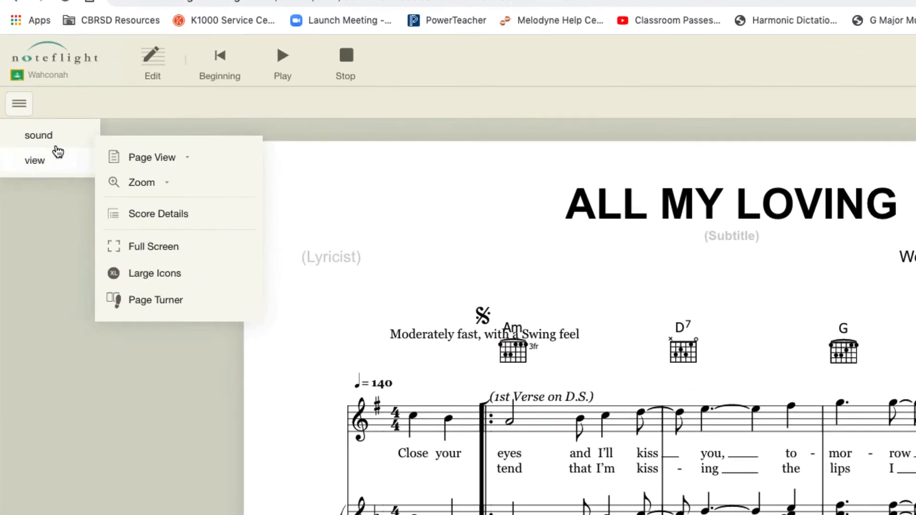
Step: Set the playback speed to 75% and play the passage again
{"action": "left_click", "coordinate": [38, 135]}
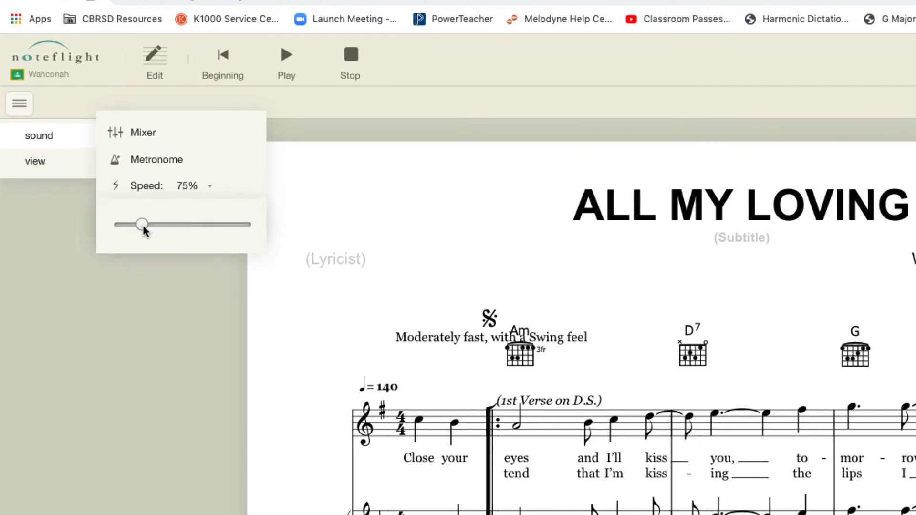
{"action": "left_click", "coordinate": [286, 58]}
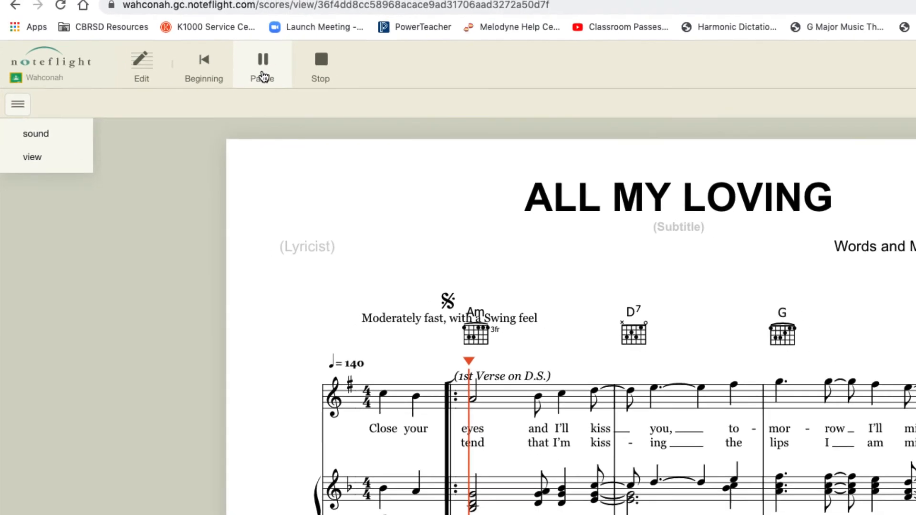